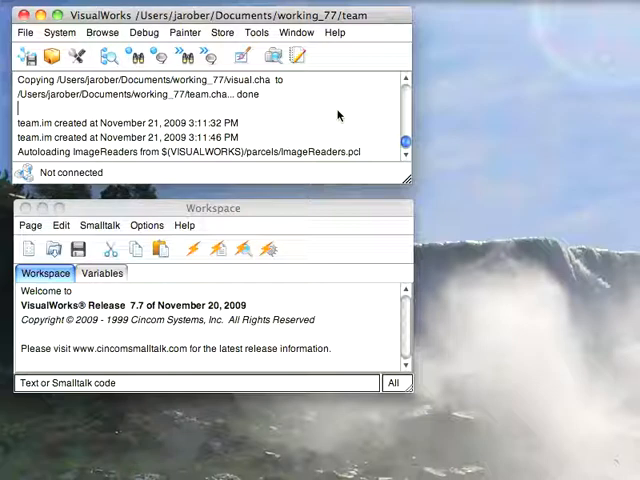
{"action": "mouse_move", "coordinate": [164, 88]}
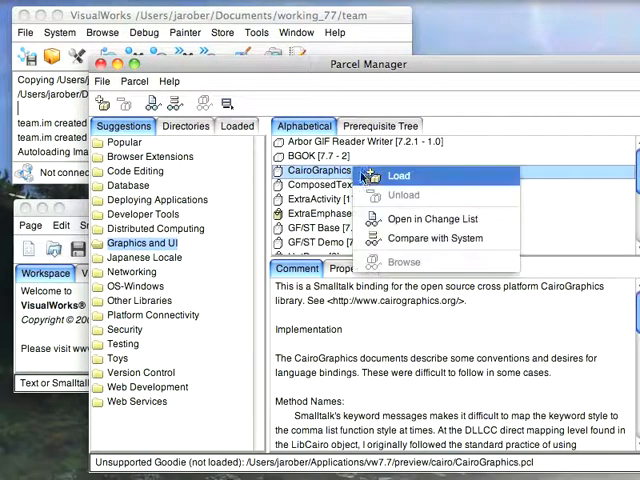
Load the CairoGraphics parcel from the Parcel Manager and return to the CairoTest browser
{"action": "left_click", "coordinate": [398, 176]}
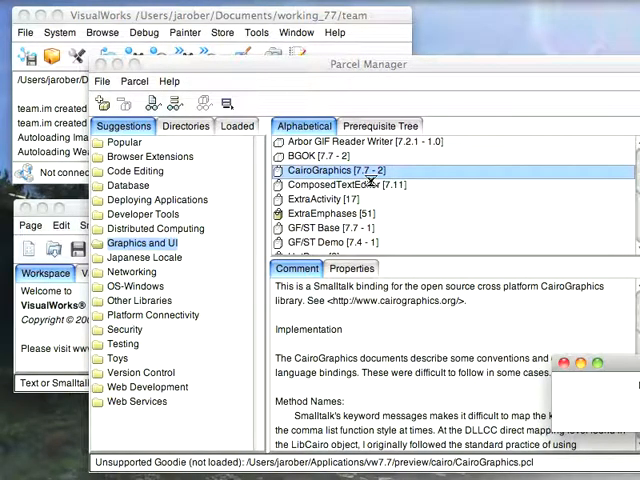
{"action": "left_click", "coordinate": [204, 104]}
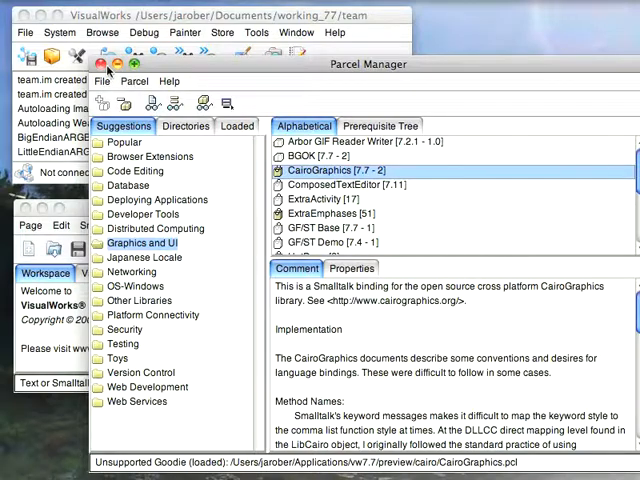
{"action": "left_click", "coordinate": [100, 64]}
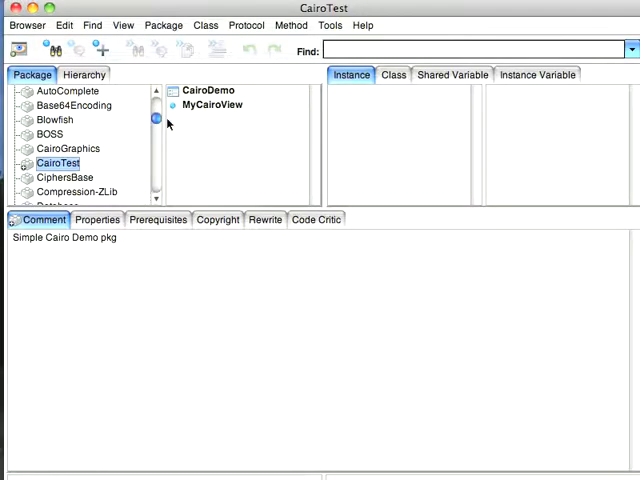
Select CairoDemo's class-side windowSpec interface spec in the CairoTest package
{"action": "left_click", "coordinate": [208, 90]}
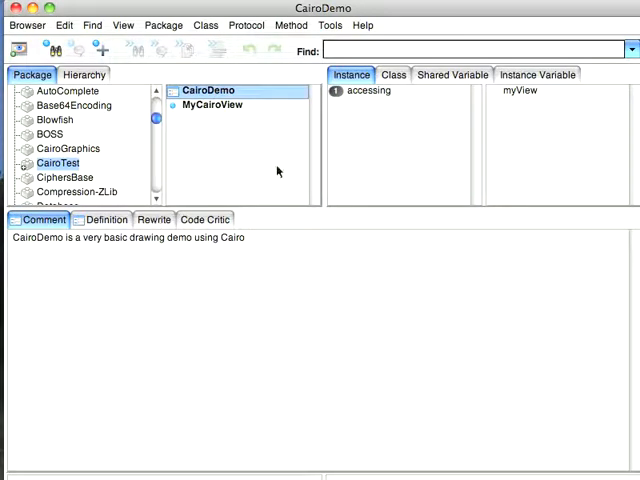
{"action": "left_click", "coordinate": [392, 74]}
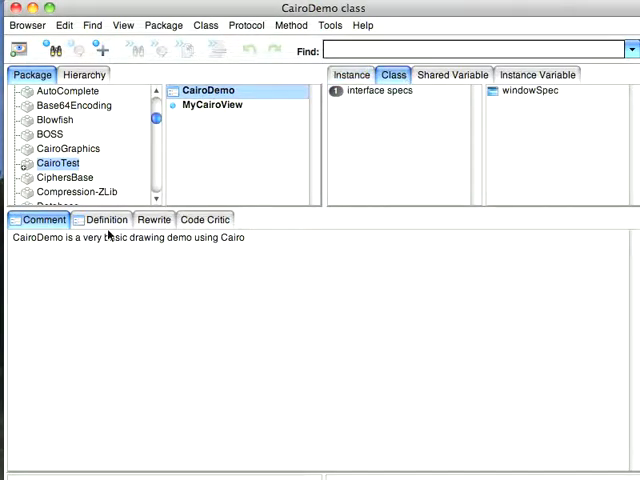
{"action": "left_click", "coordinate": [532, 92]}
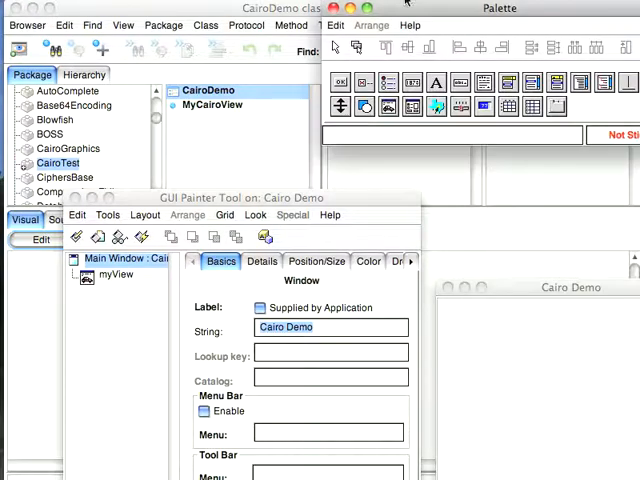
Inspect the Cairo Demo window layout in the GUI painter and return to the myView accessor
{"action": "left_click", "coordinate": [116, 276]}
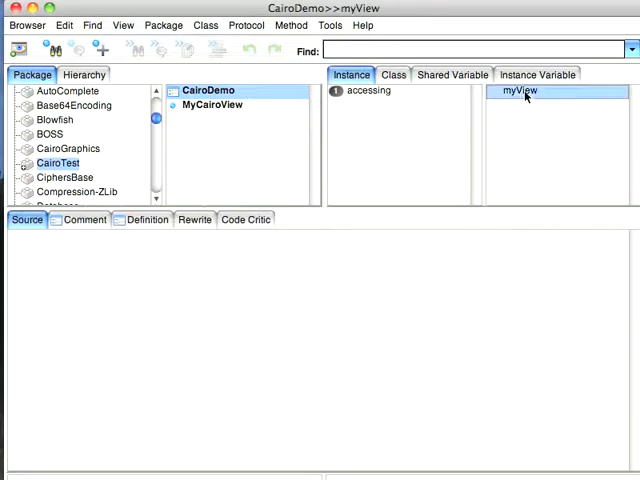
Show CairoDemo's myView source, which answers a new MyCairoView
{"action": "left_click", "coordinate": [520, 90]}
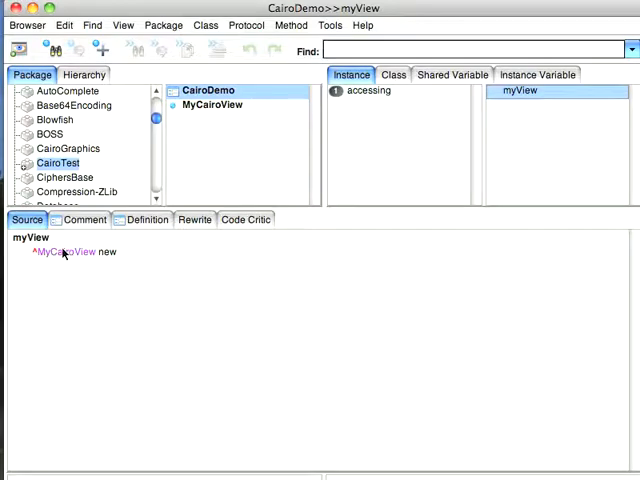
{"action": "mouse_move", "coordinate": [108, 268]}
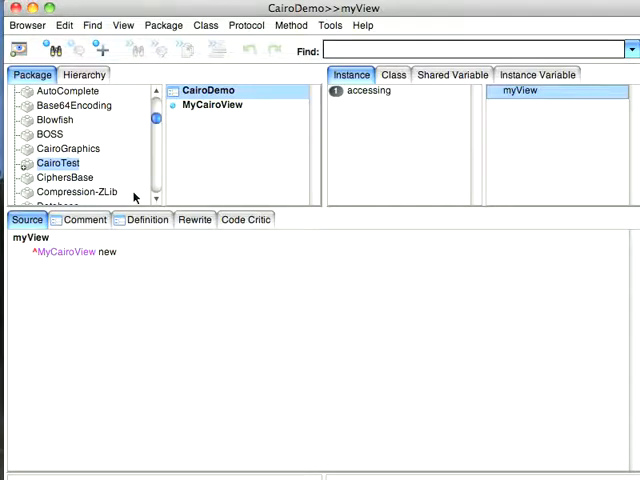
View MyCairoView's displayOn: in the displaying protocol, which sends draw: with the gc's cairoContext
{"action": "left_click", "coordinate": [212, 104]}
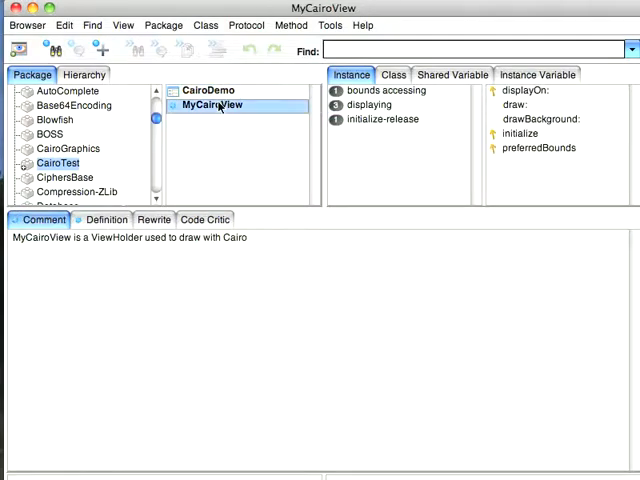
{"action": "left_click", "coordinate": [370, 104]}
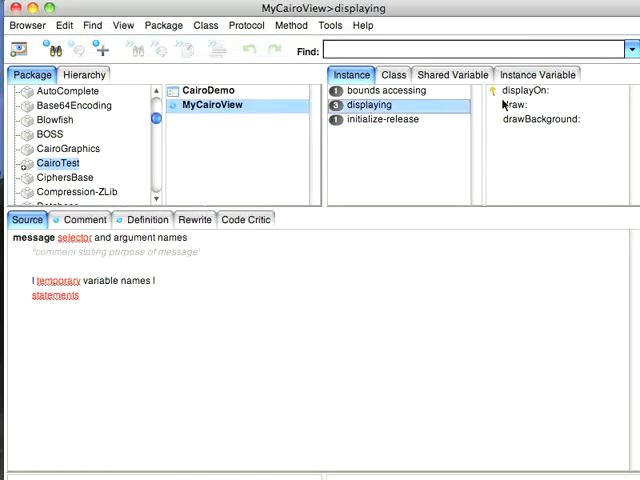
{"action": "left_click", "coordinate": [524, 90]}
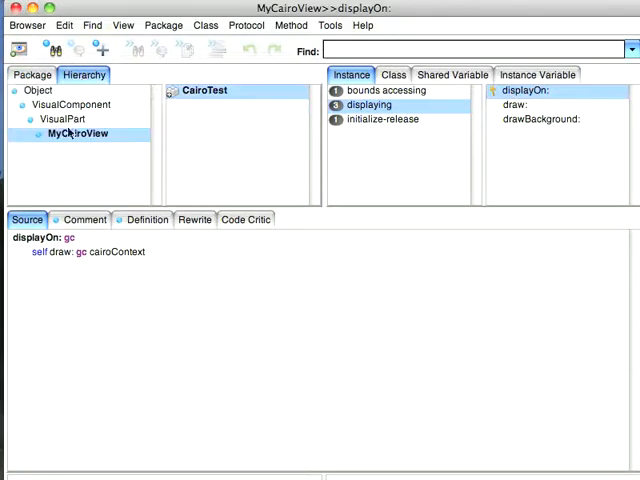
{"action": "left_click", "coordinate": [32, 74]}
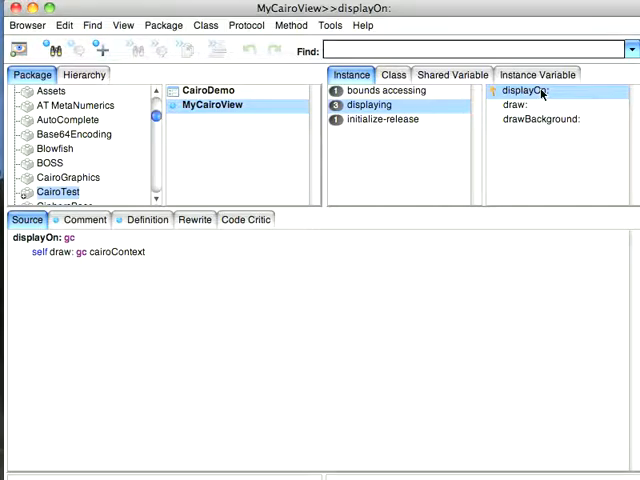
{"action": "mouse_move", "coordinate": [72, 260]}
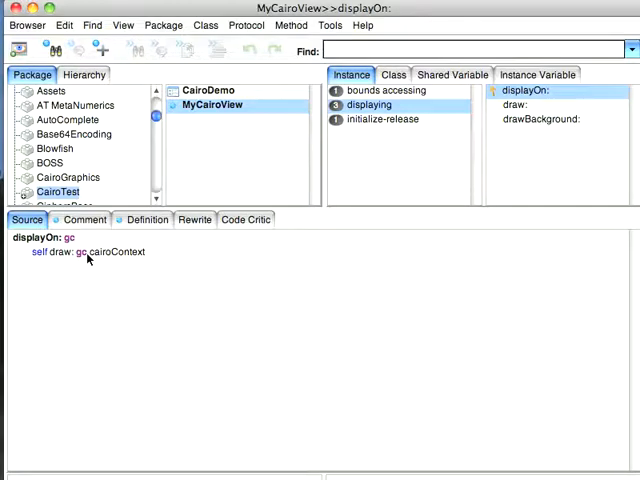
{"action": "mouse_move", "coordinate": [420, 144]}
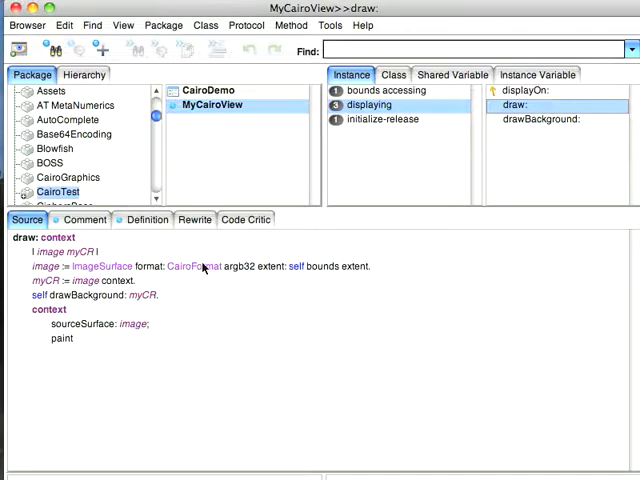
{"action": "mouse_move", "coordinate": [376, 280]}
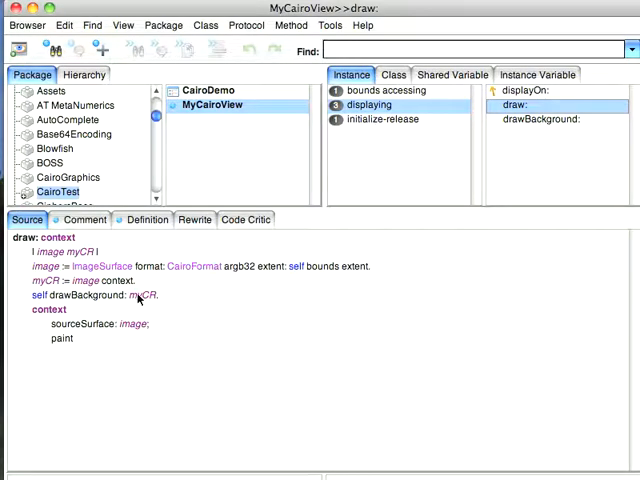
{"action": "mouse_move", "coordinate": [78, 350]}
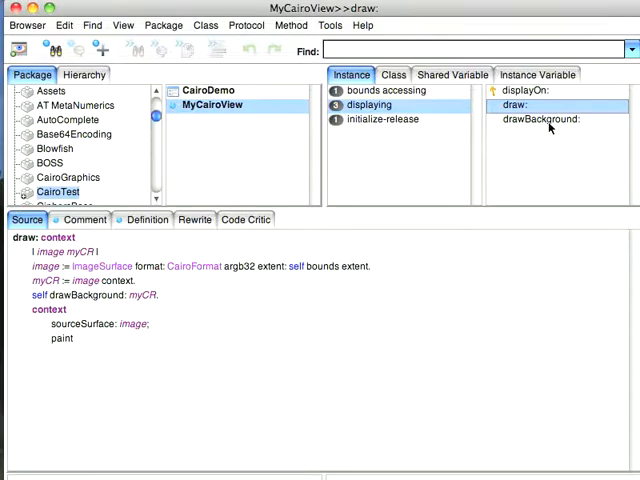
Read MyCairoView's drawBackground: source with its two-stop radial gradient and translate/rotate/scale painting
{"action": "left_click", "coordinate": [544, 120]}
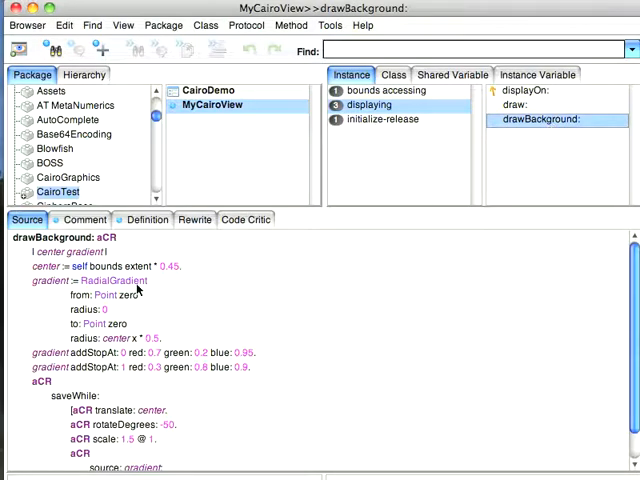
{"action": "mouse_move", "coordinate": [184, 356]}
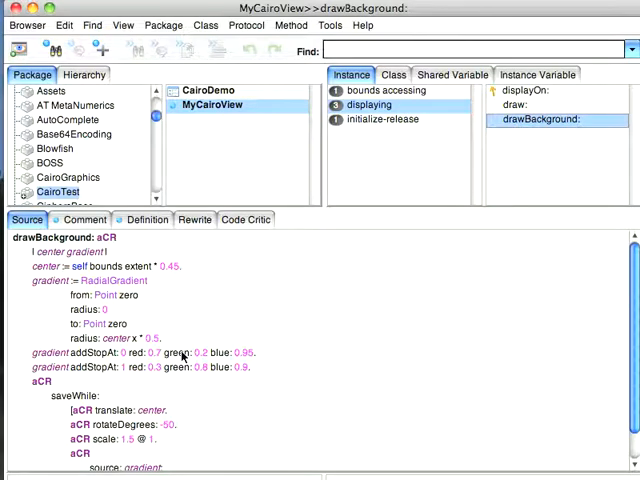
{"action": "mouse_move", "coordinate": [162, 340]}
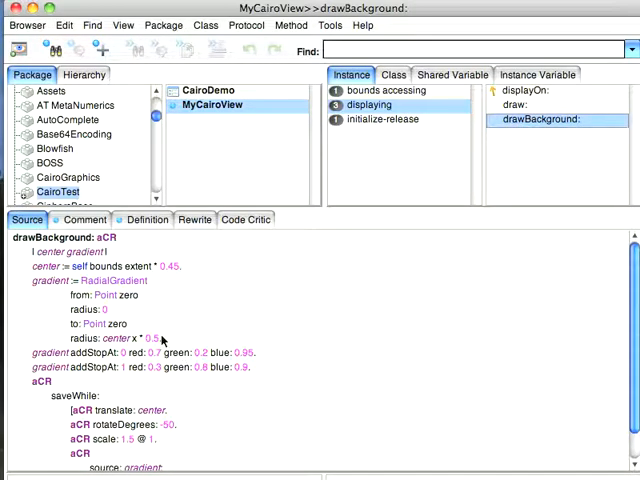
{"action": "scroll", "scroll_direction": "down", "scroll_amount": 3}
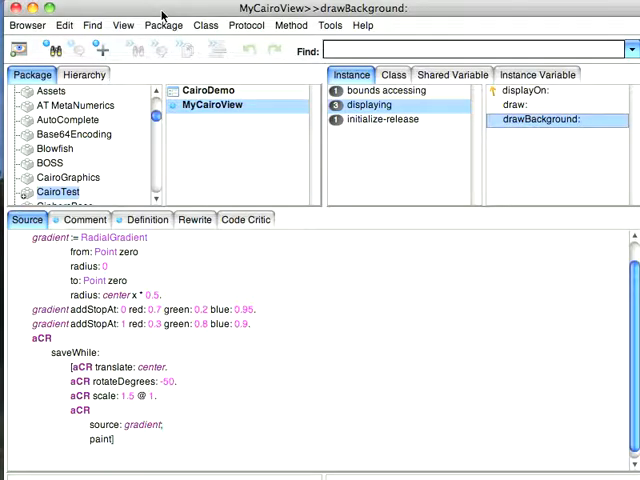
Open the Cairo Demo window from CairoDemo's windowSpec, showing the purple radial gradient on cyan
{"action": "left_click", "coordinate": [208, 90]}
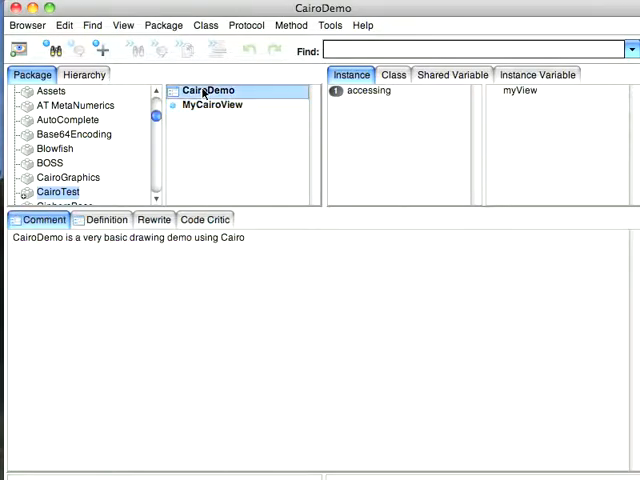
{"action": "left_click", "coordinate": [392, 74]}
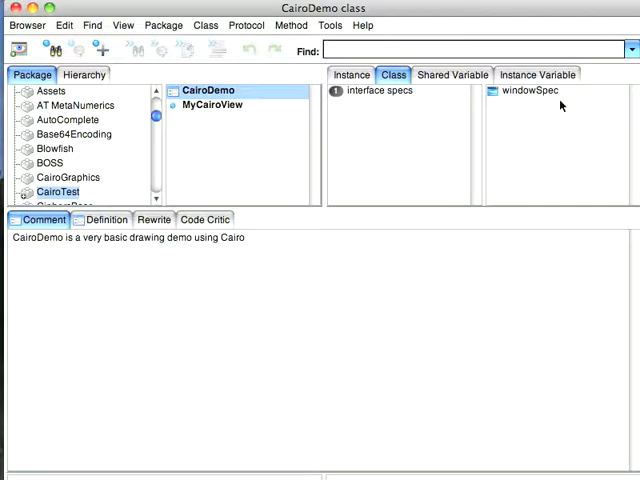
{"action": "left_click", "coordinate": [528, 90]}
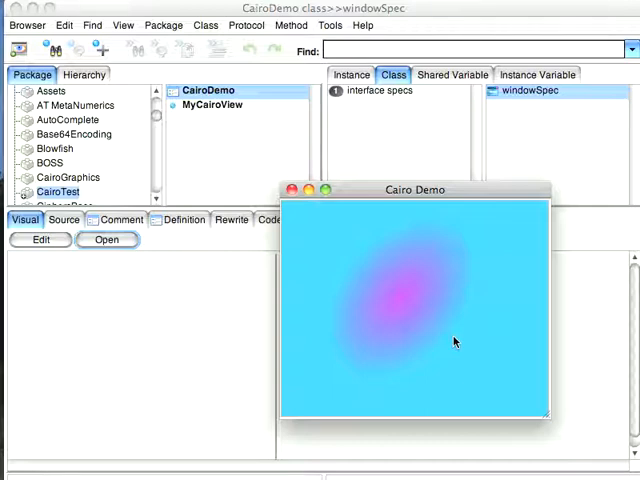
{"action": "mouse_move", "coordinate": [556, 182]}
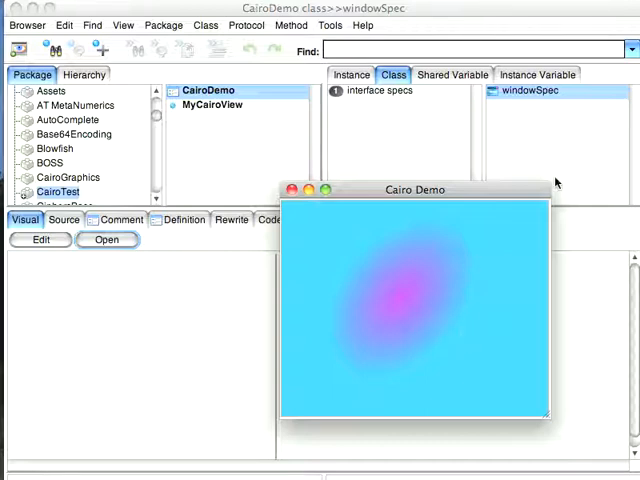